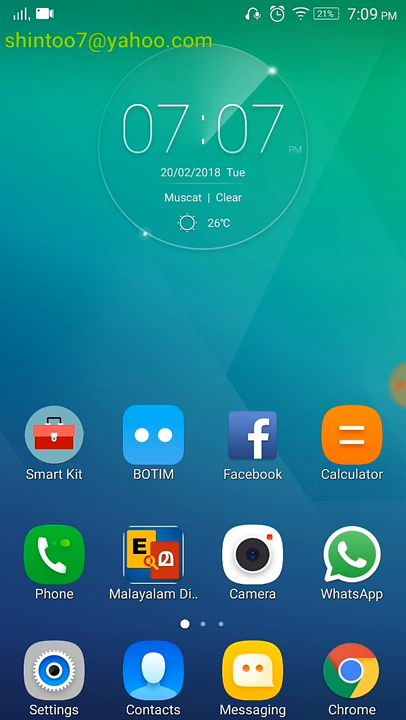
Step: Pull down the notification shade to reveal quick settings with Wi-Fi connected
{"action": "scroll", "scroll_direction": "down", "scroll_amount": 3}
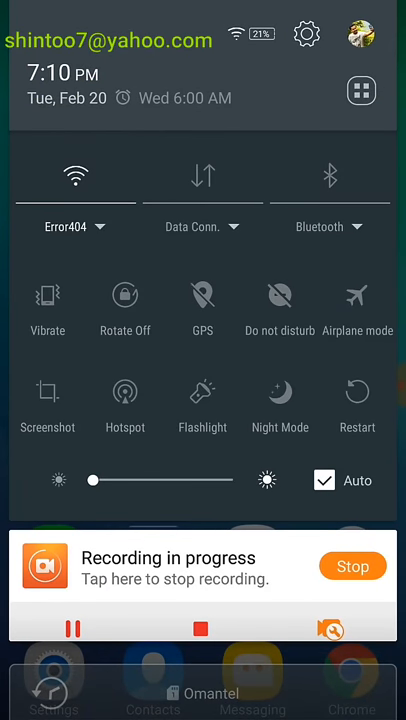
Step: Toggle airplane mode on, confirm, switch it back off, then enter Settings
{"action": "left_click", "coordinate": [357, 305]}
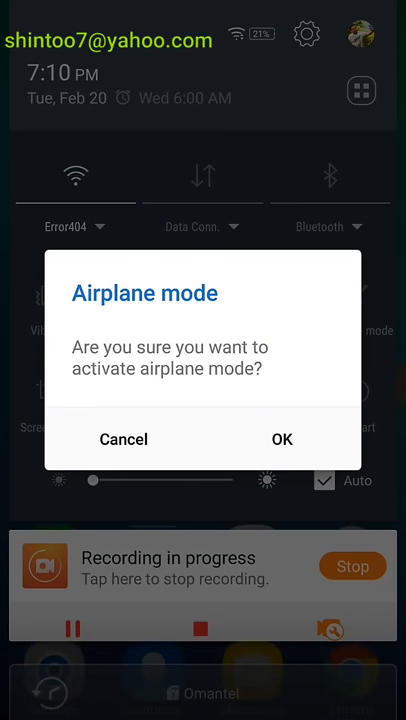
{"action": "left_click", "coordinate": [282, 439]}
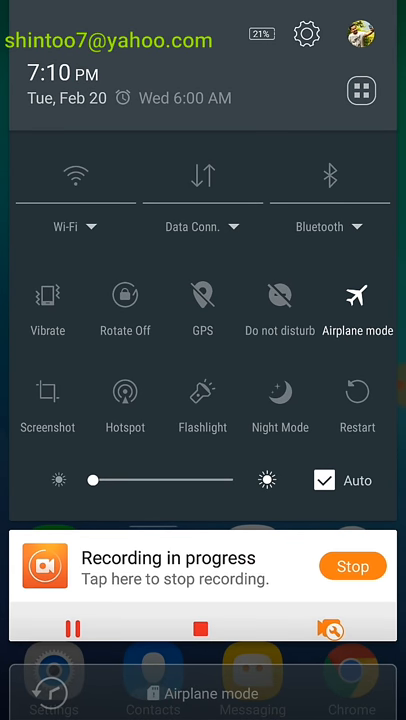
{"action": "left_click", "coordinate": [357, 305]}
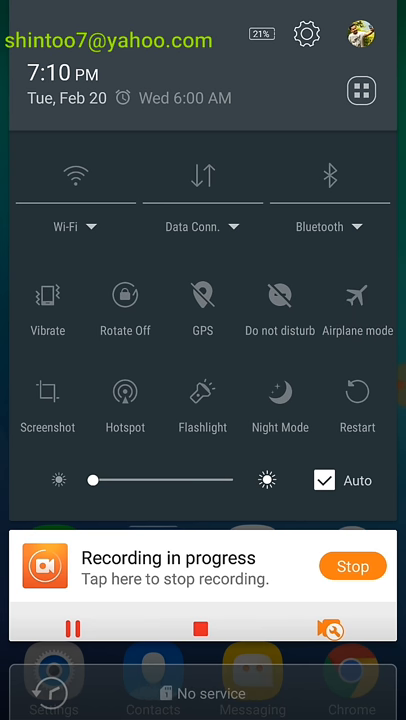
{"action": "left_click", "coordinate": [75, 177]}
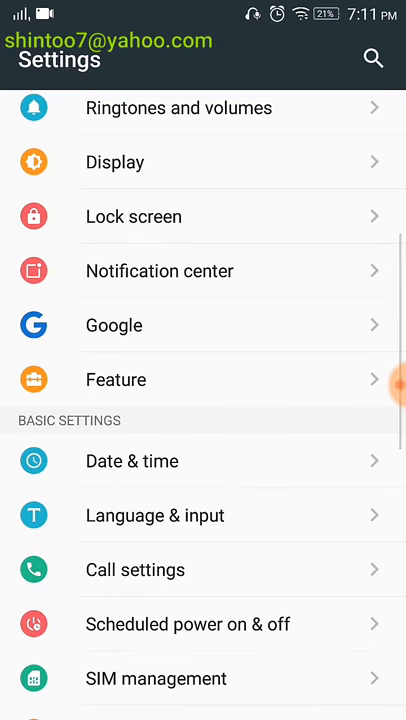
Step: Go to Date & time under Basic settings to verify automatic date, time and time zone
{"action": "scroll", "scroll_direction": "down", "scroll_amount": 3}
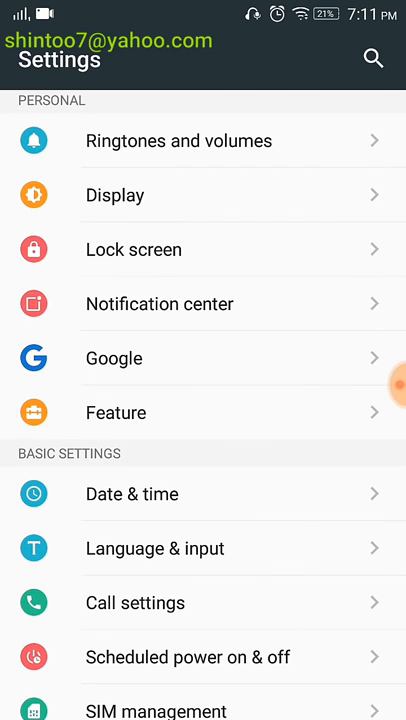
{"action": "left_click", "coordinate": [131, 493]}
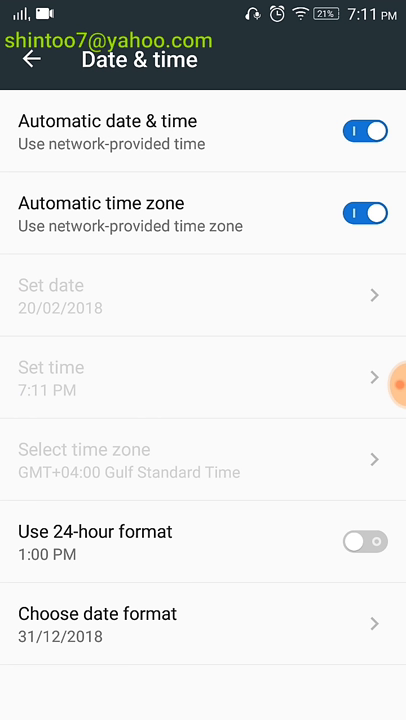
{"action": "key", "text": "home"}
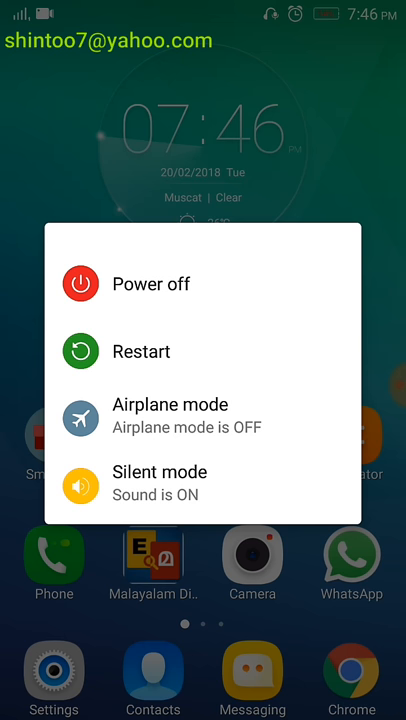
Step: Long-press Power off for the safe-mode prompt, cancel it, and dismiss the power menu
{"action": "left_click", "coordinate": [165, 295]}
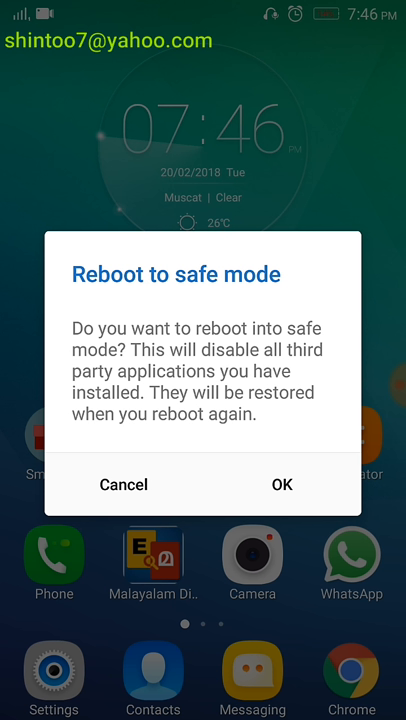
{"action": "left_click", "coordinate": [123, 485]}
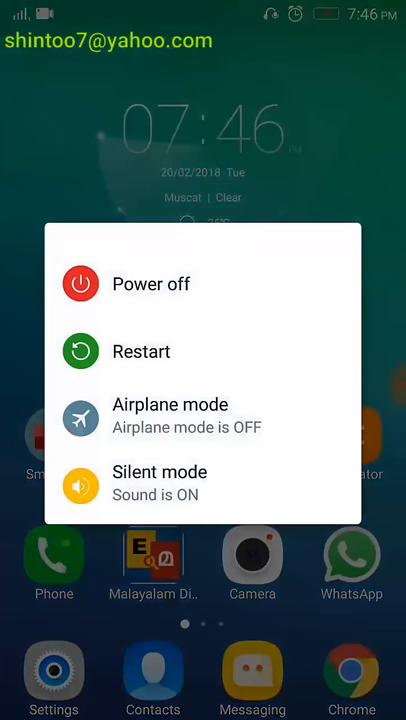
{"action": "left_click", "coordinate": [150, 284]}
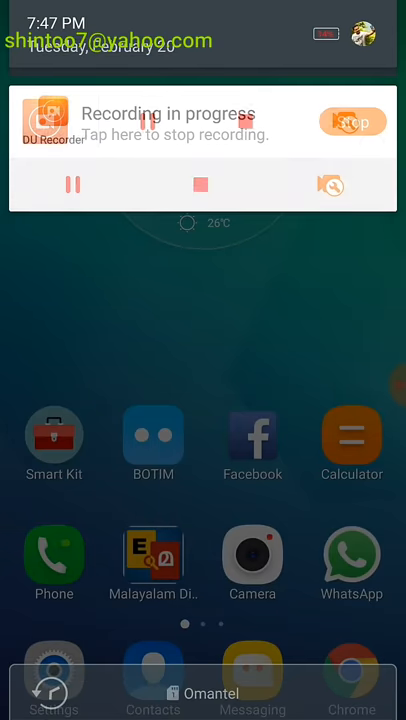
Step: Expand quick settings showing 7:47 PM and tap the Restart tile
{"action": "scroll", "scroll_direction": "down", "scroll_amount": 3}
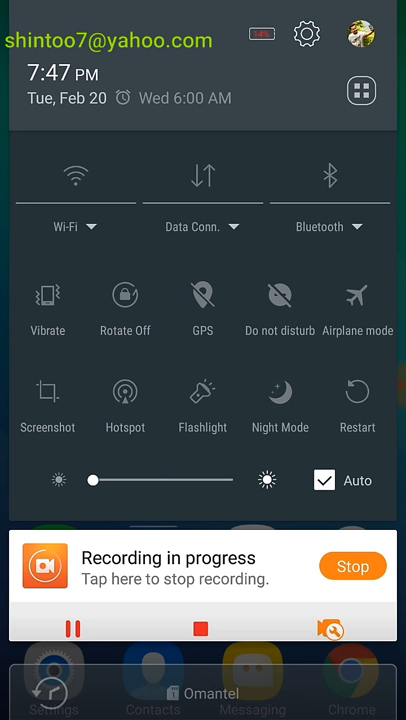
{"action": "left_click", "coordinate": [357, 391]}
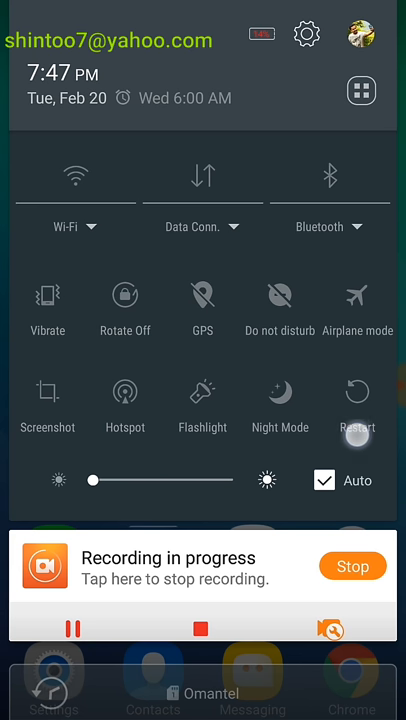